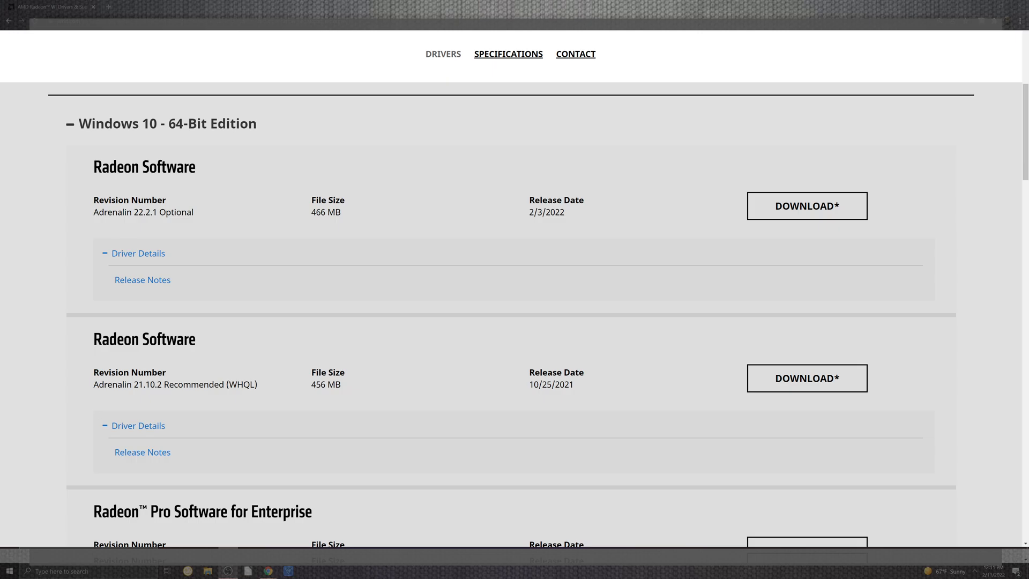
- Open the Adrenalin 22.2.1 Optional release notes and scroll through its highlights
{"action": "left_click", "coordinate": [142, 278]}
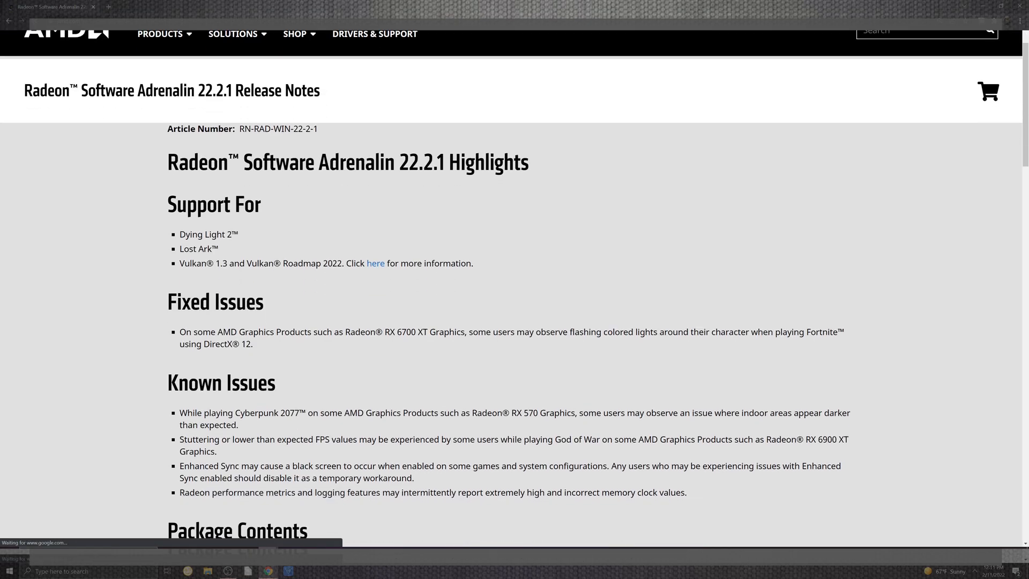
{"action": "scroll", "scroll_direction": "down", "scroll_amount": 3}
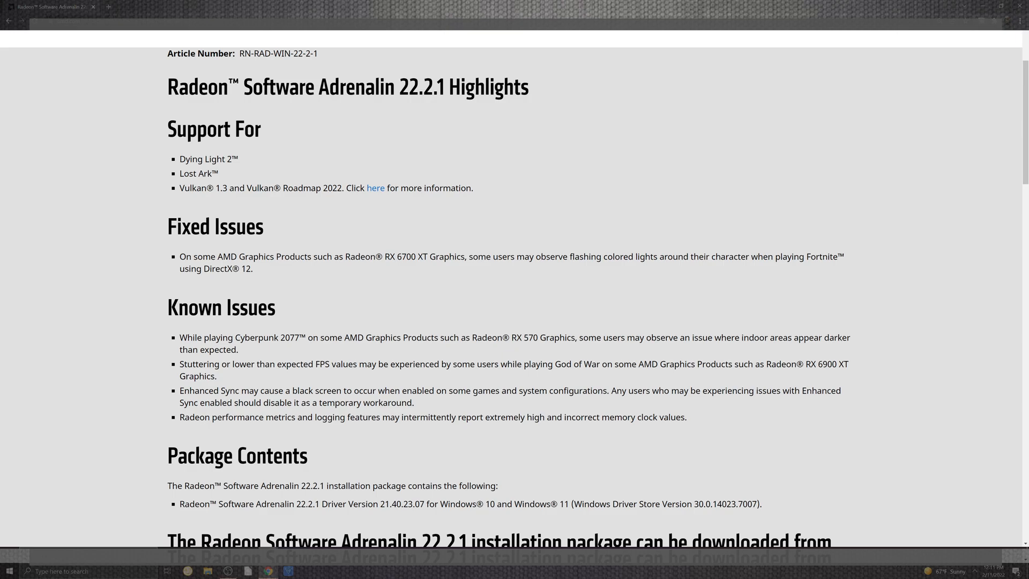
- View the Vulkan Driver Support page for Vulkan 1.3, then return to the release notes
{"action": "left_click", "coordinate": [375, 188]}
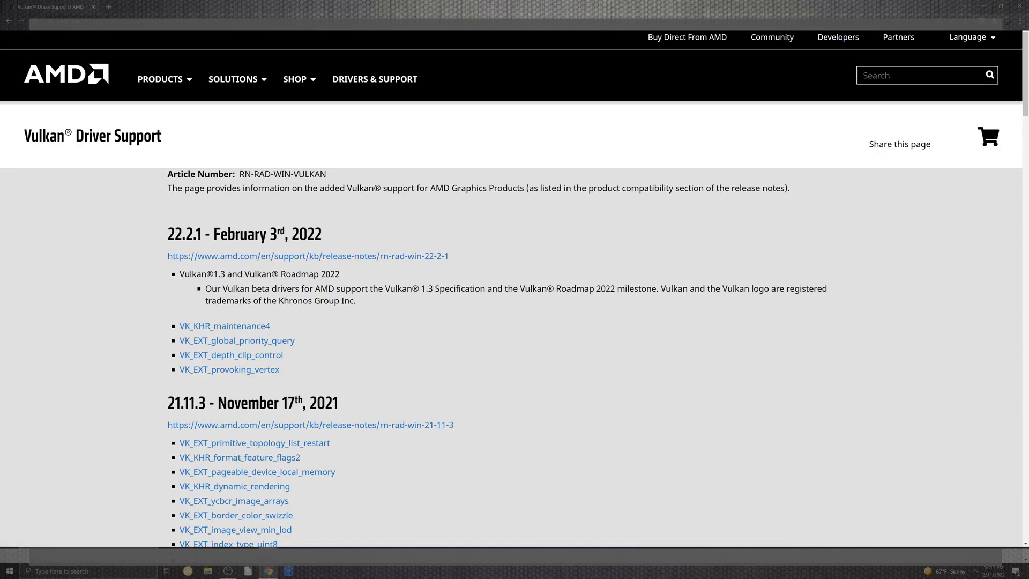
{"action": "left_click", "coordinate": [900, 144]}
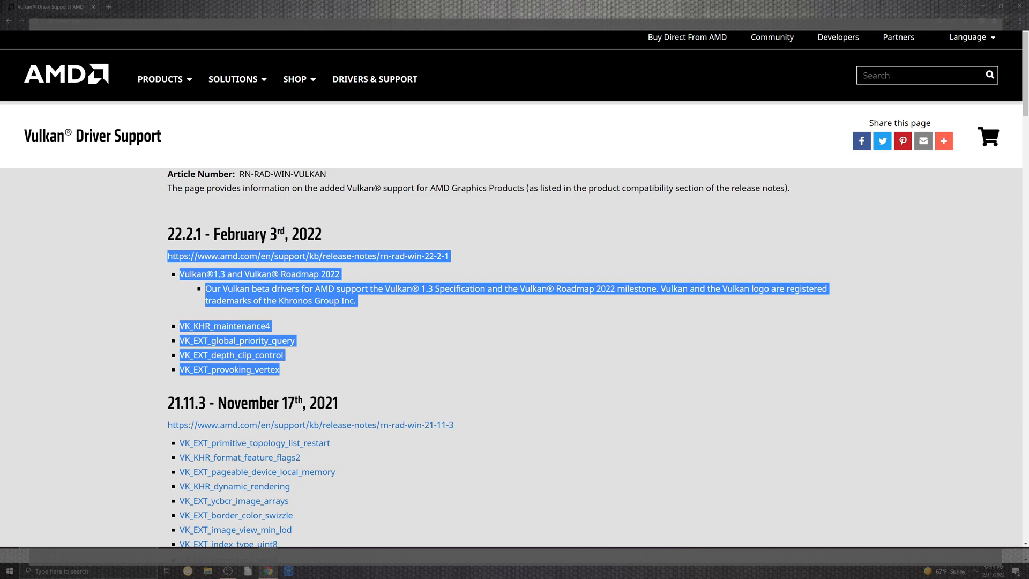
{"action": "left_click", "coordinate": [8, 21]}
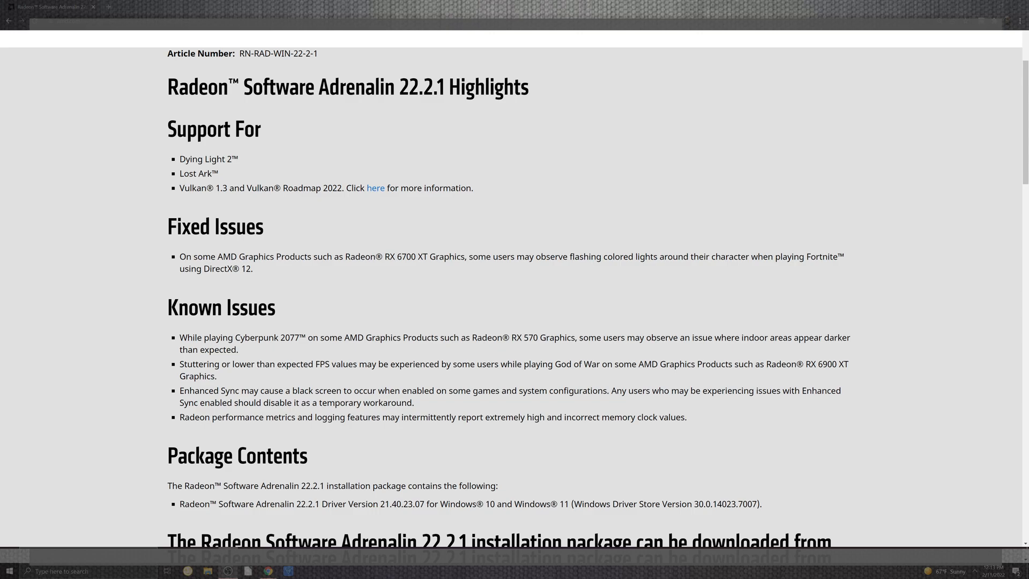
- Scroll down the release notes through the Fixed Issues and Known Issues sections
{"action": "scroll", "scroll_direction": "down", "scroll_amount": 3}
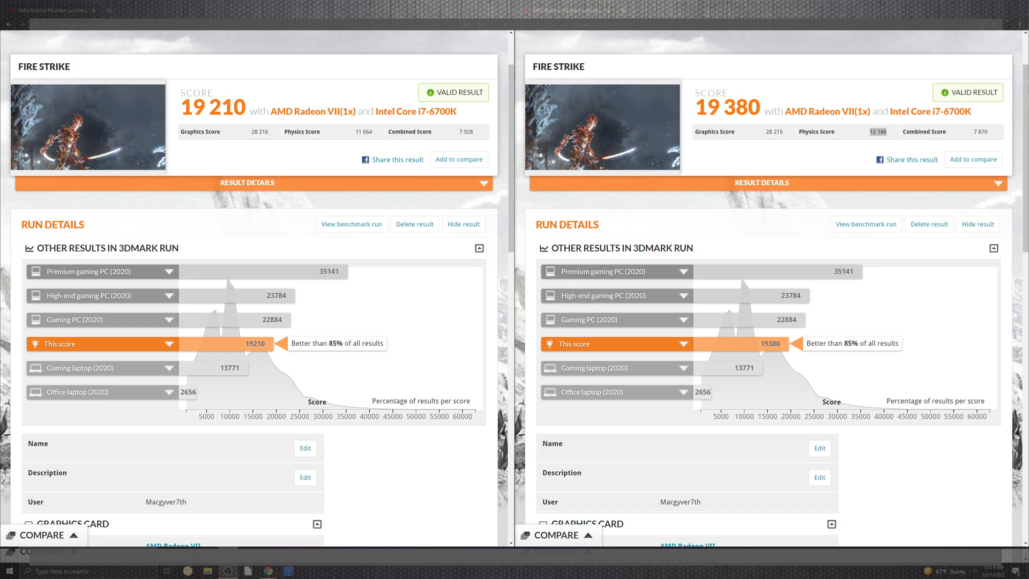
{"action": "mouse_move", "coordinate": [866, 224]}
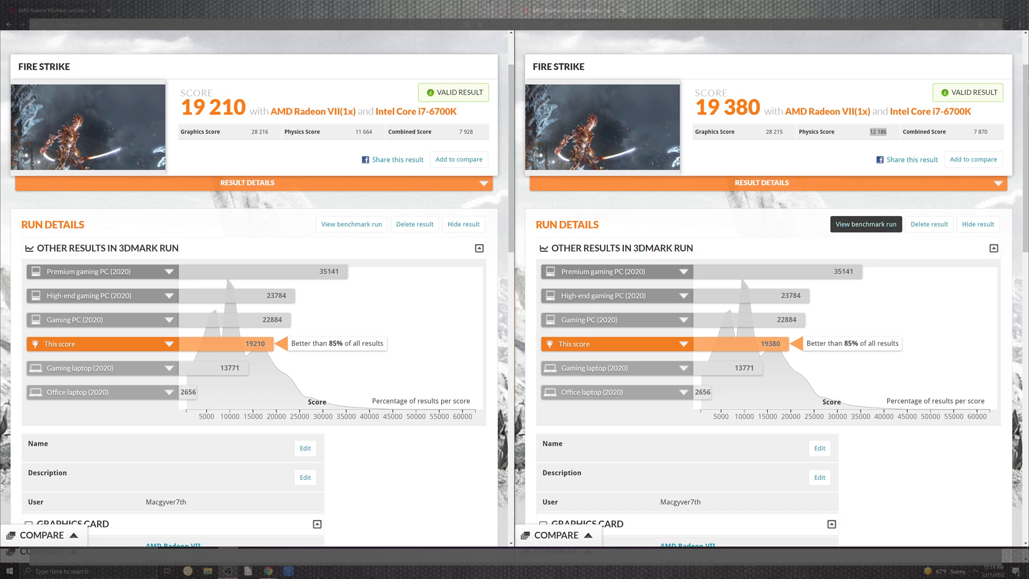